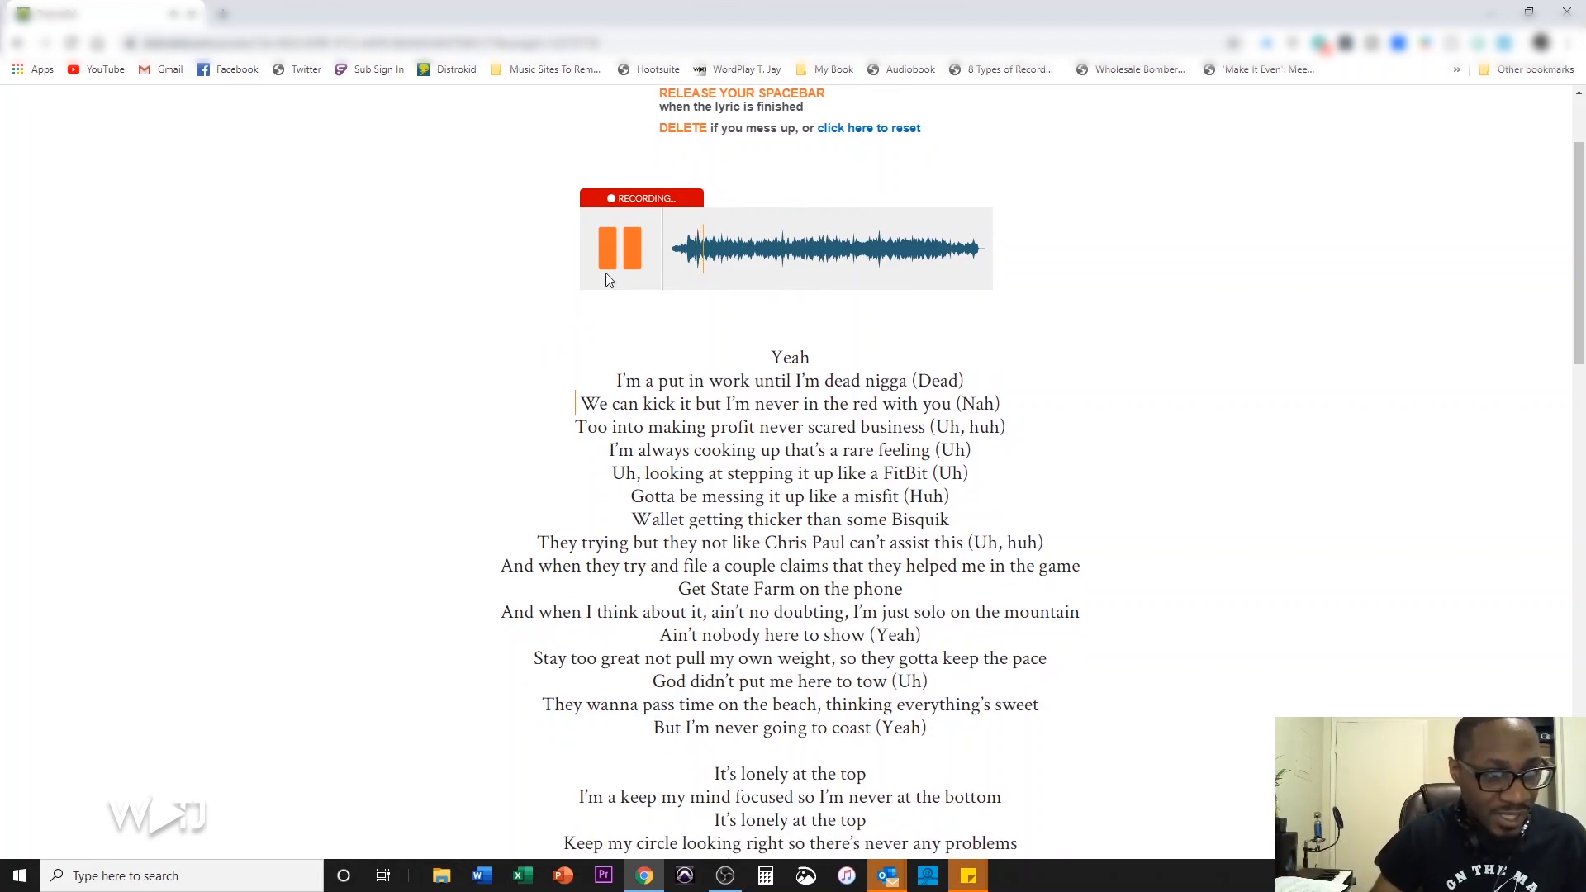
Step: Stop the current take so "At the Top" resets to its start
click(618, 248)
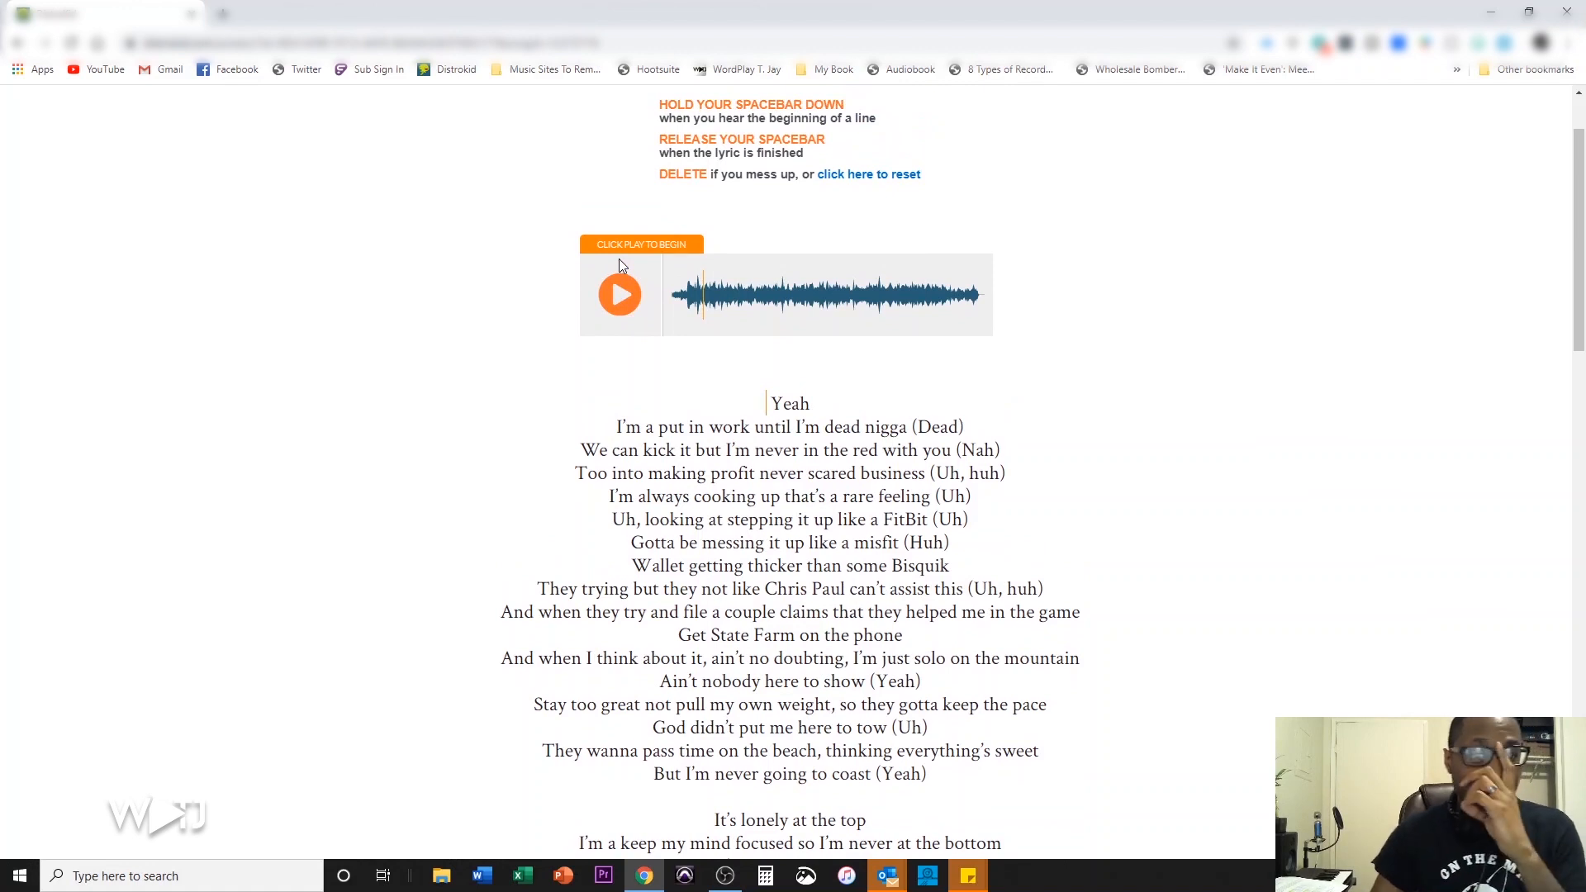
mouse_move(687, 319)
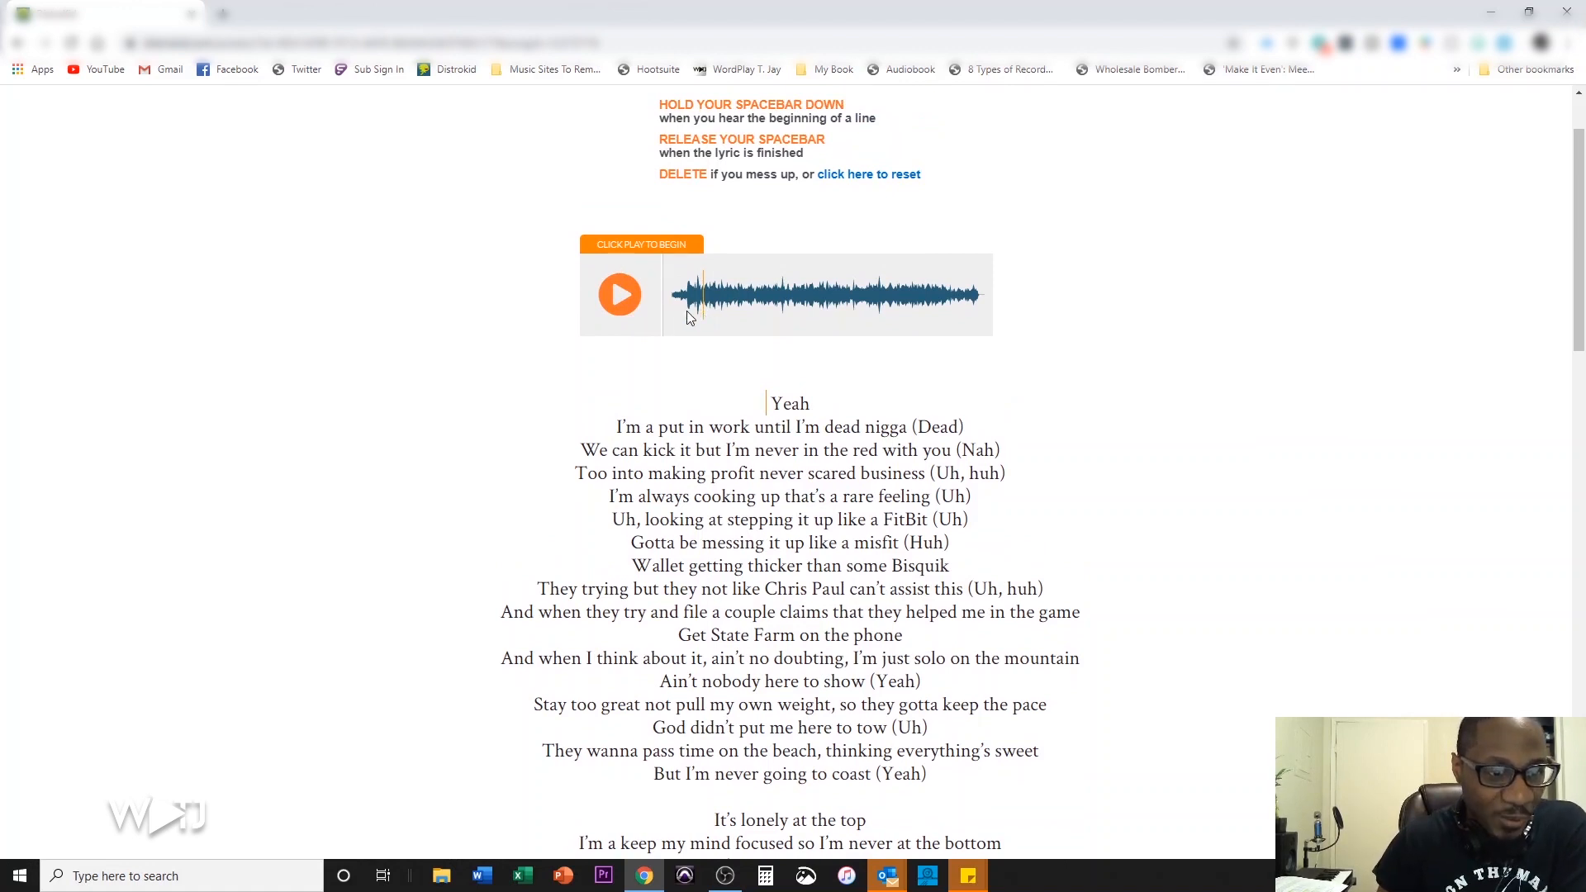
Step: Play "At the Top" and time each lyric line against the track through to the end
click(619, 294)
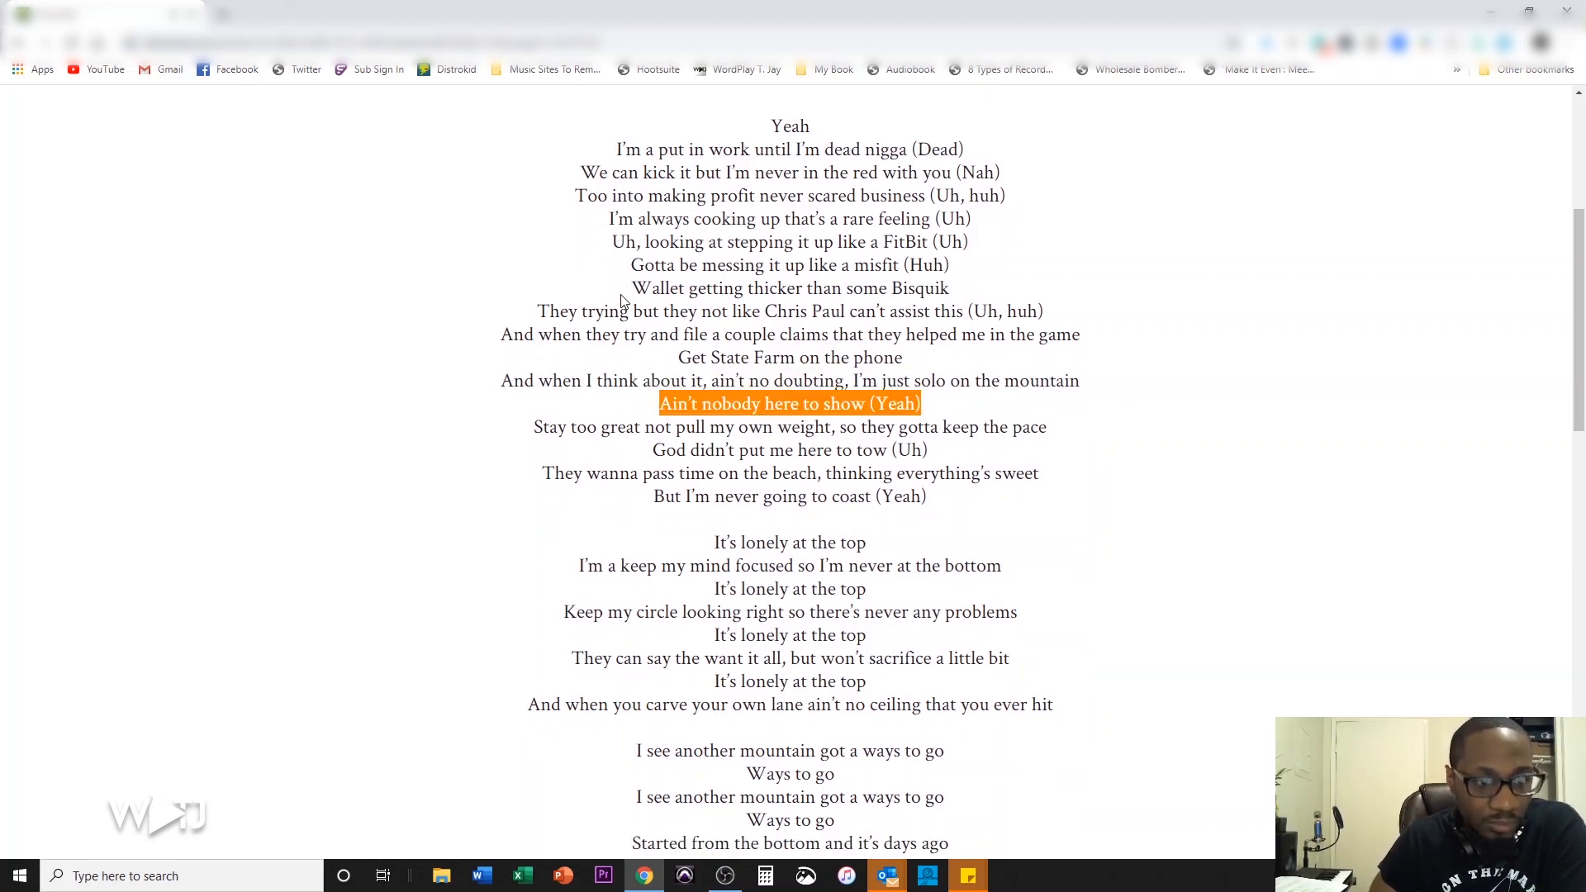
scroll(up, 3)
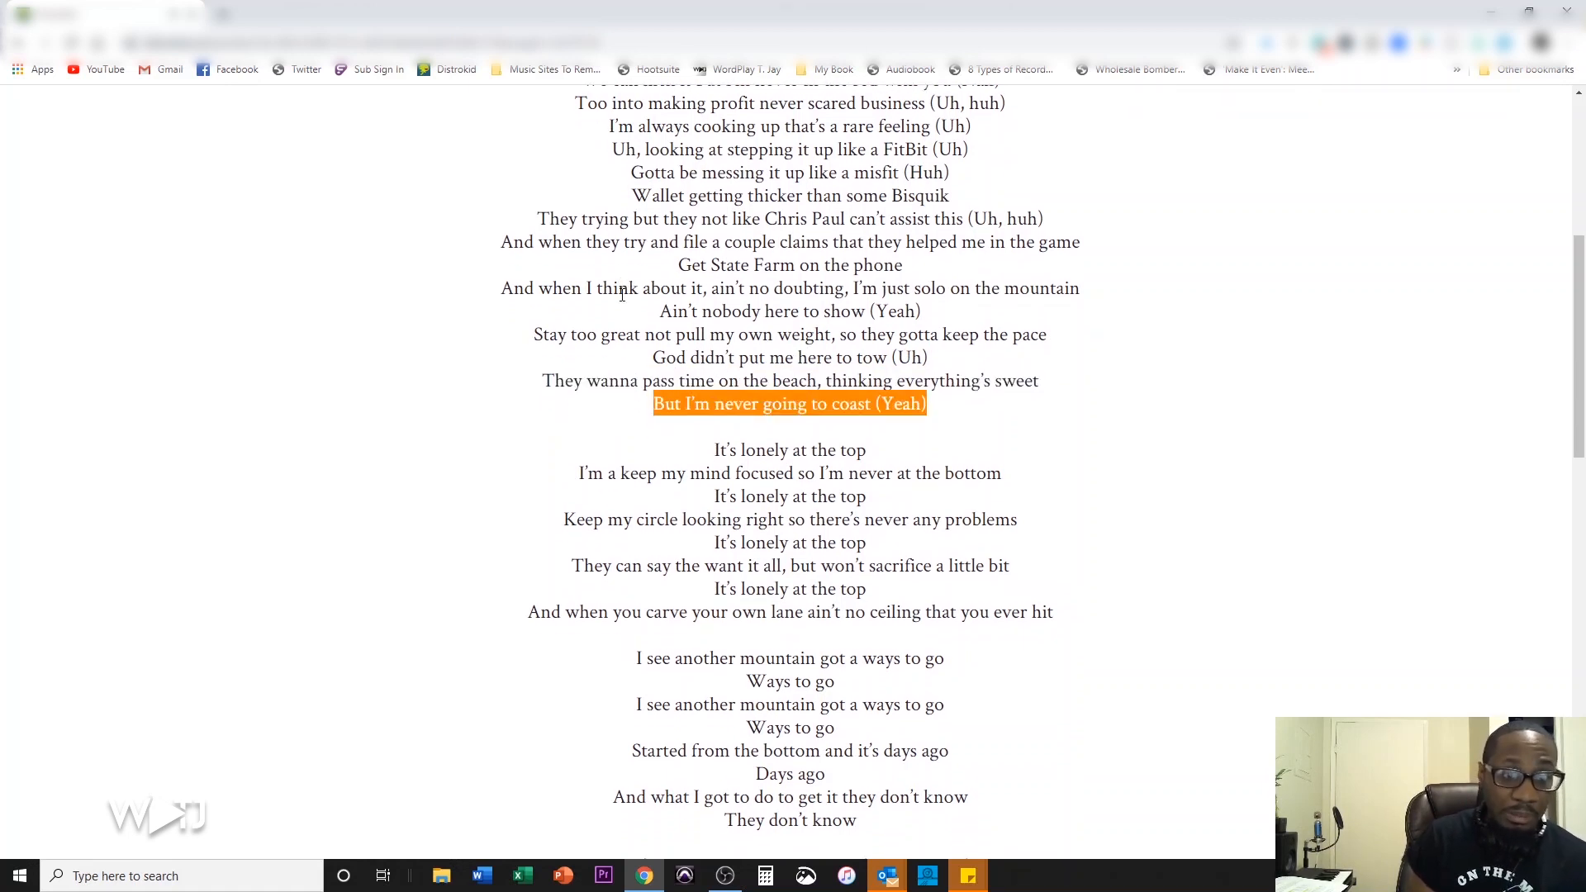
scroll(down, 3)
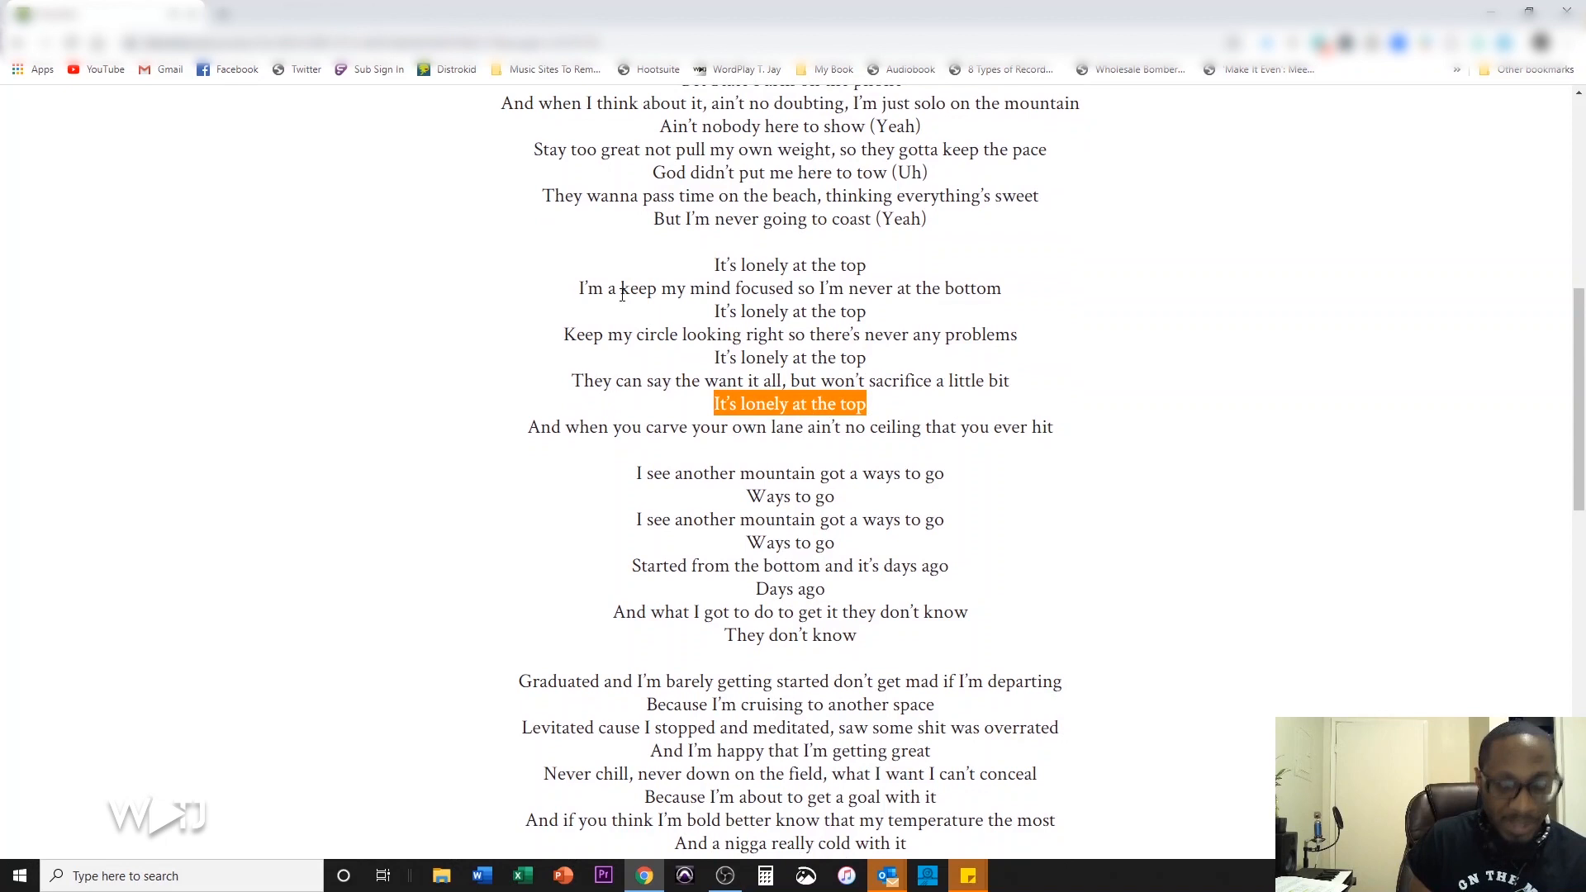
scroll(down, 3)
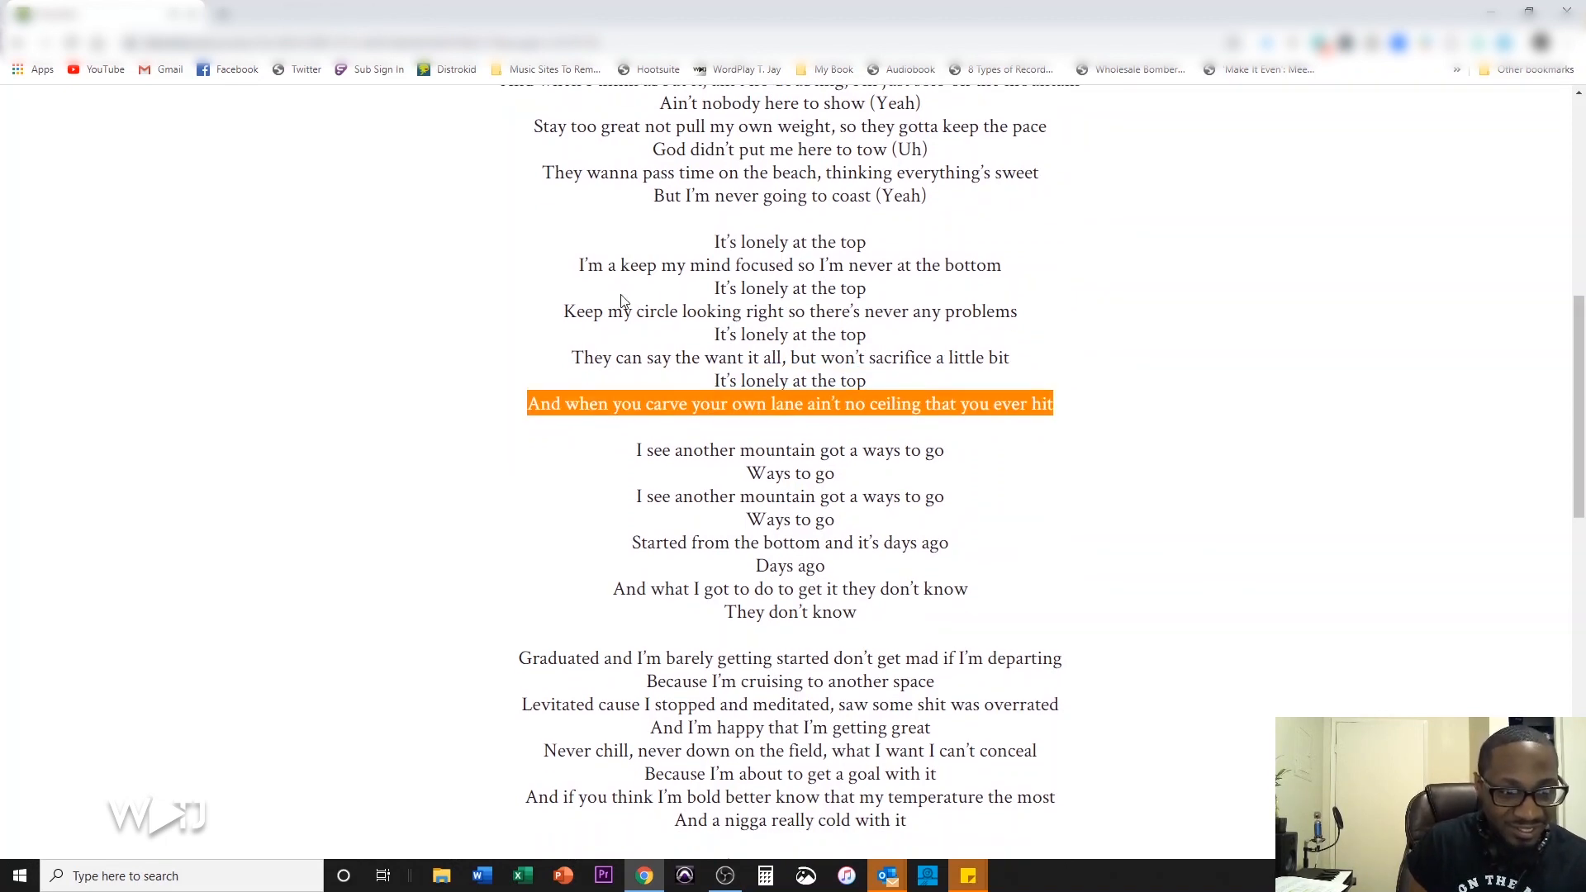
scroll(down, 3)
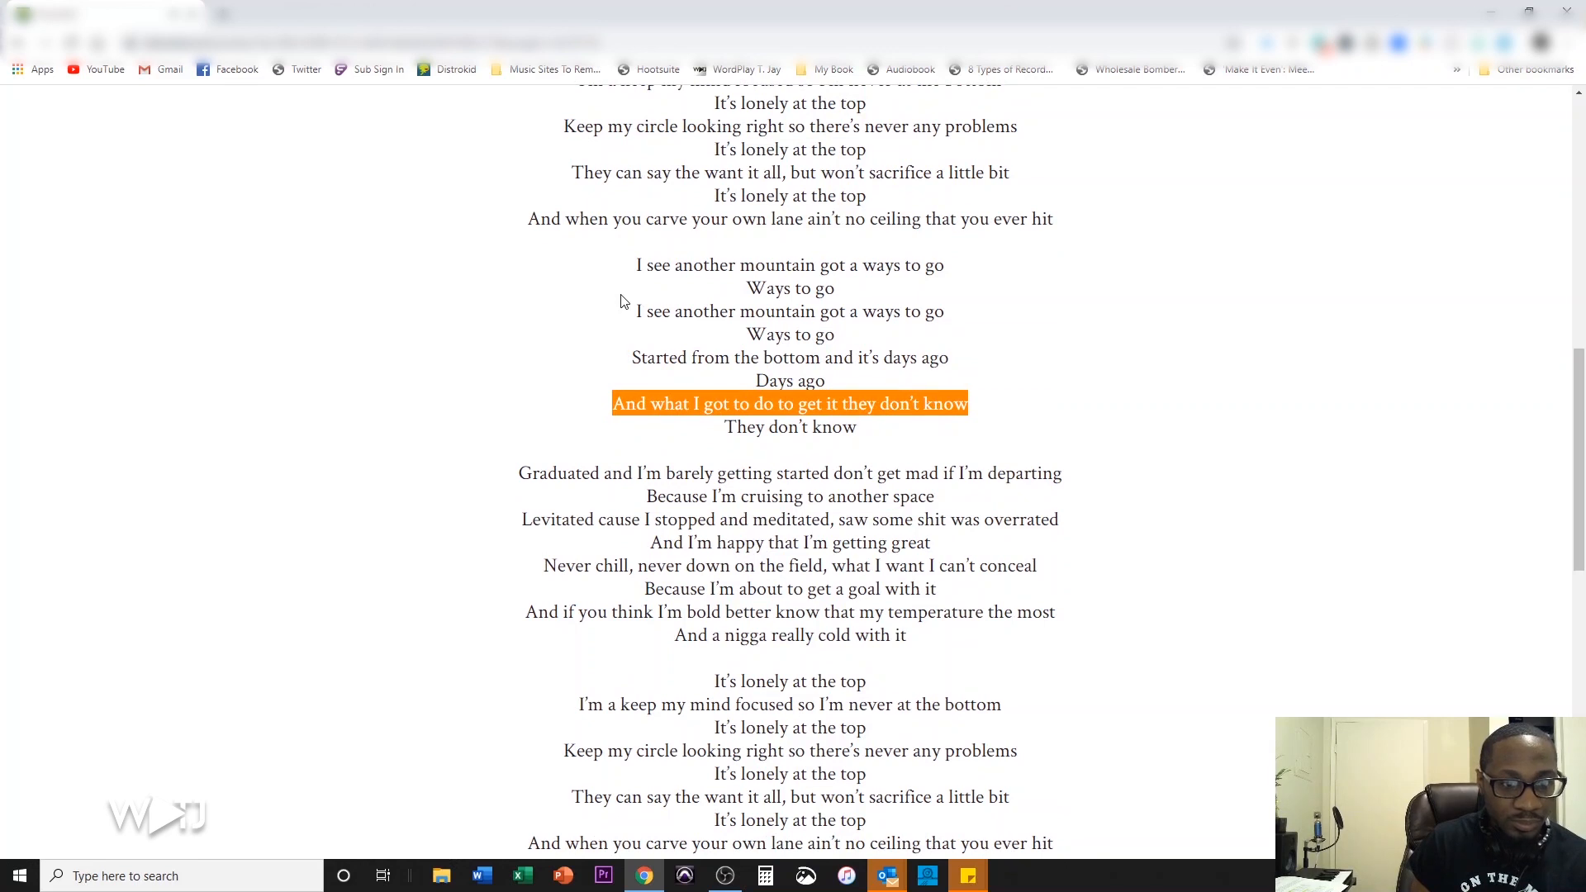
scroll(down, 3)
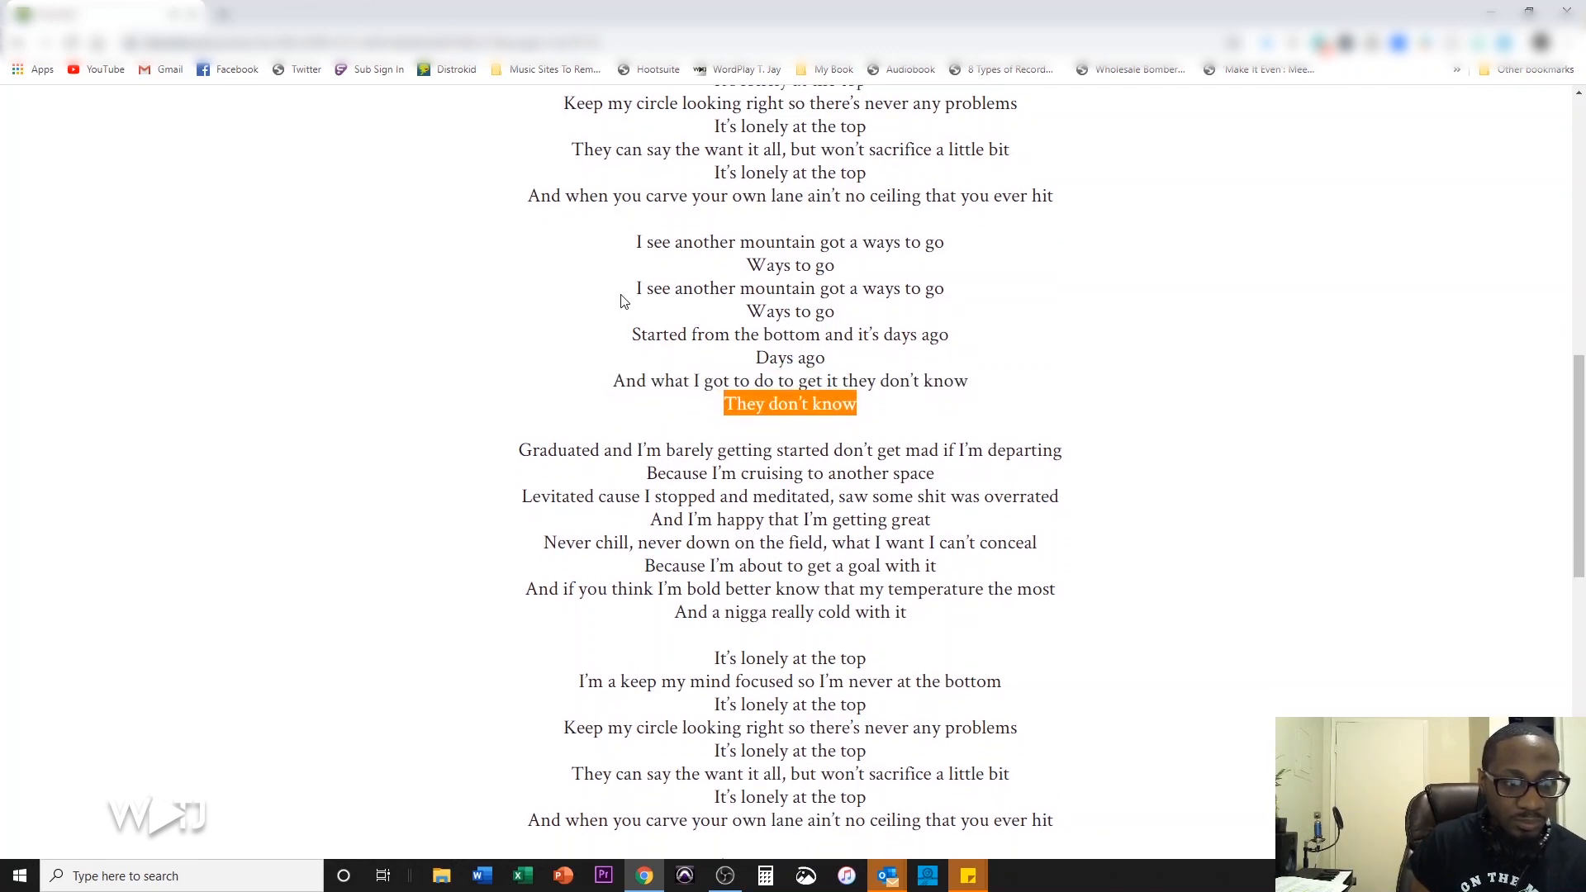
scroll(down, 3)
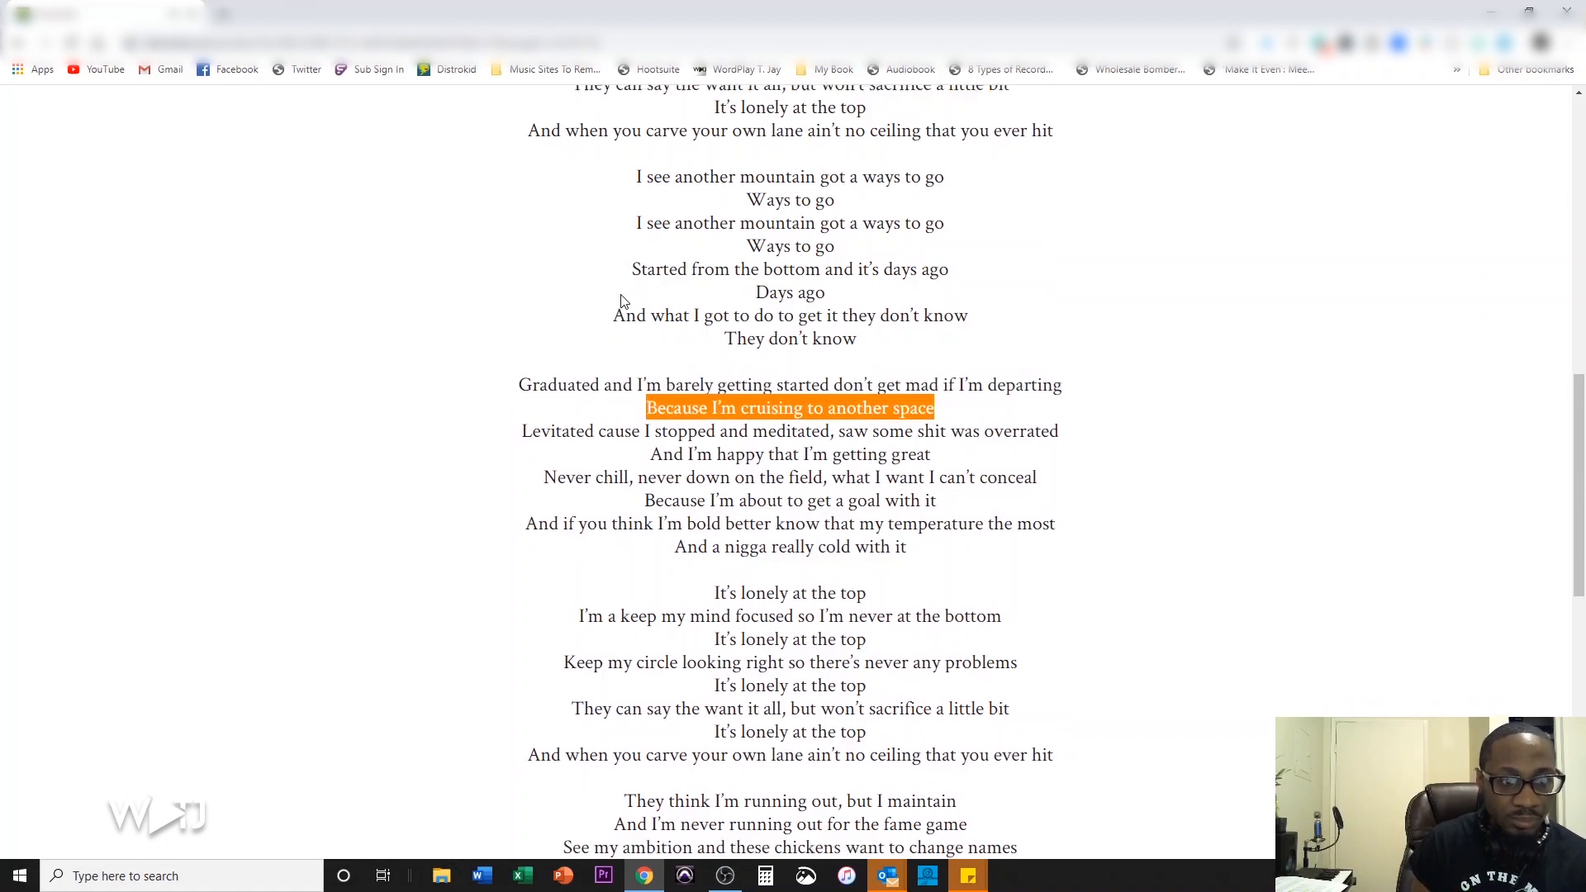
scroll(down, 3)
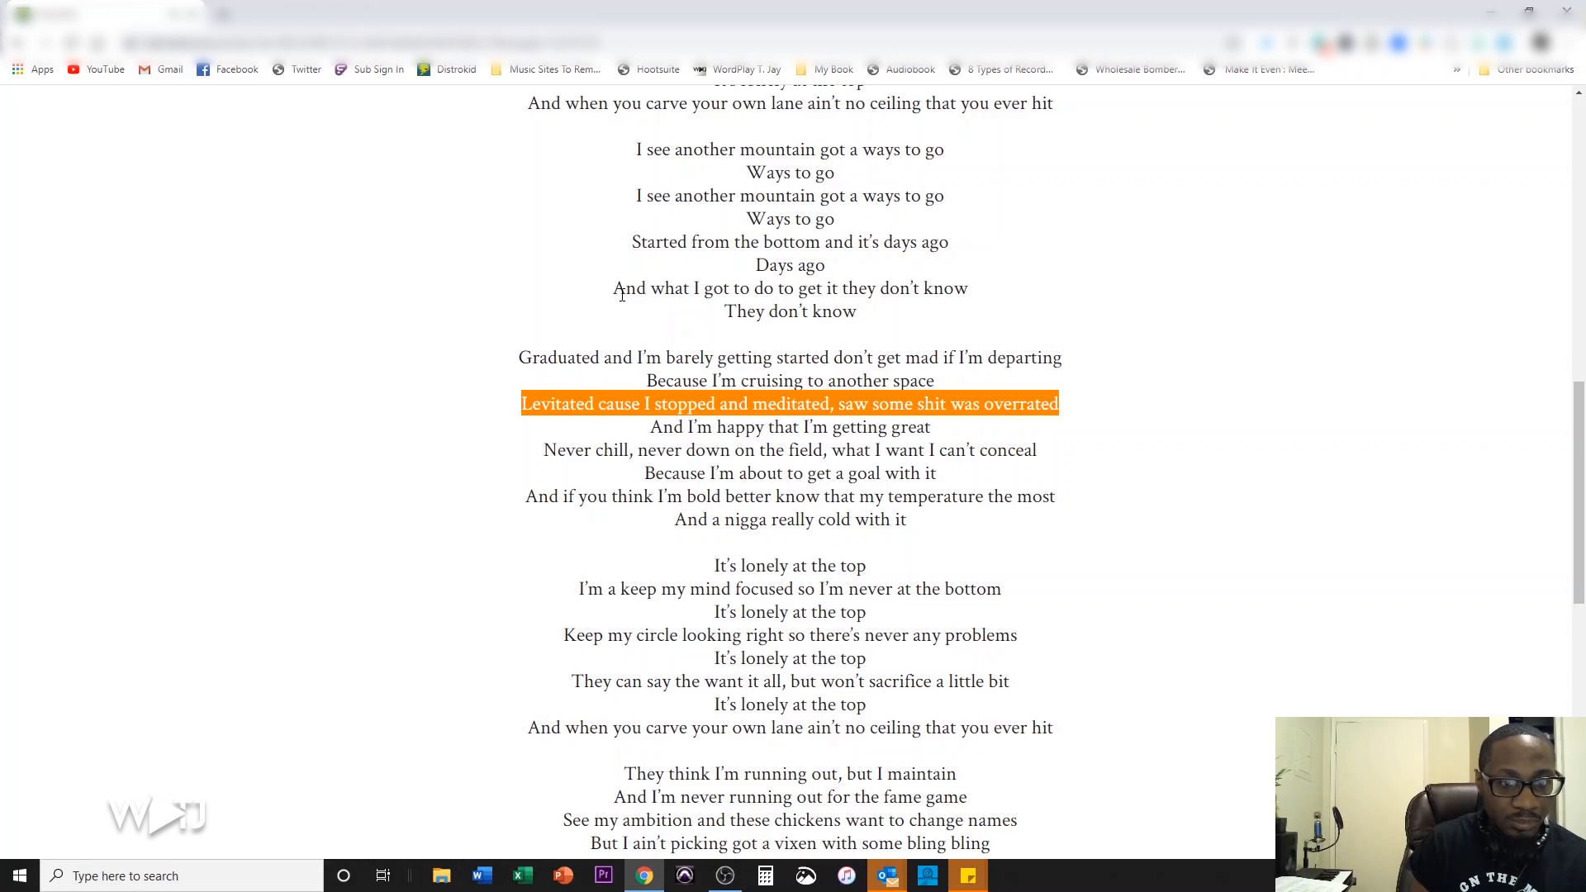
scroll(down, 3)
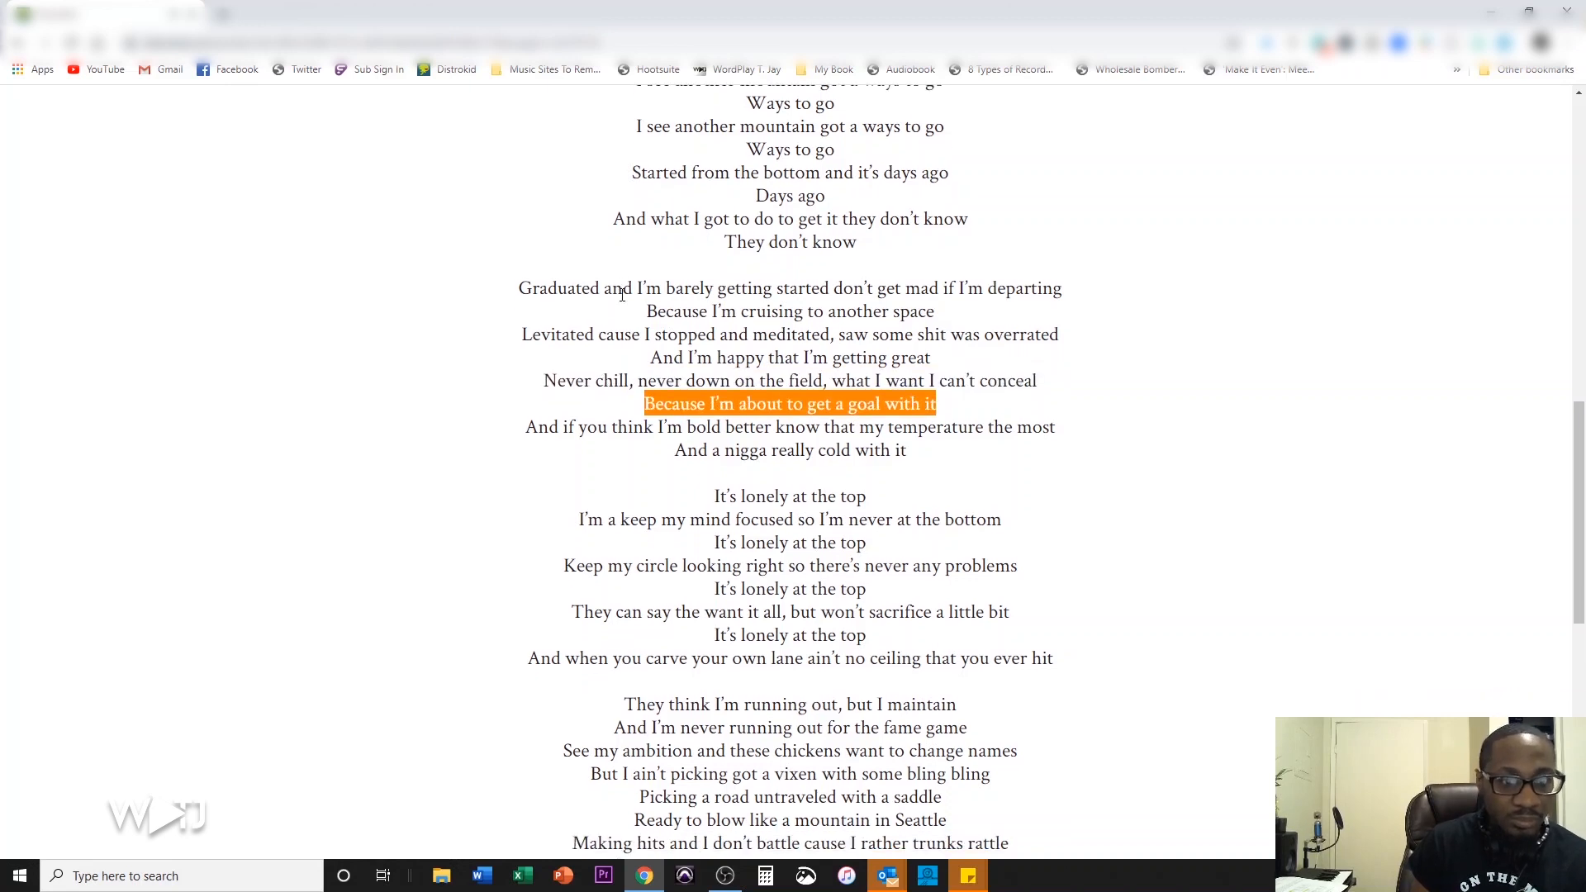
scroll(down, 3)
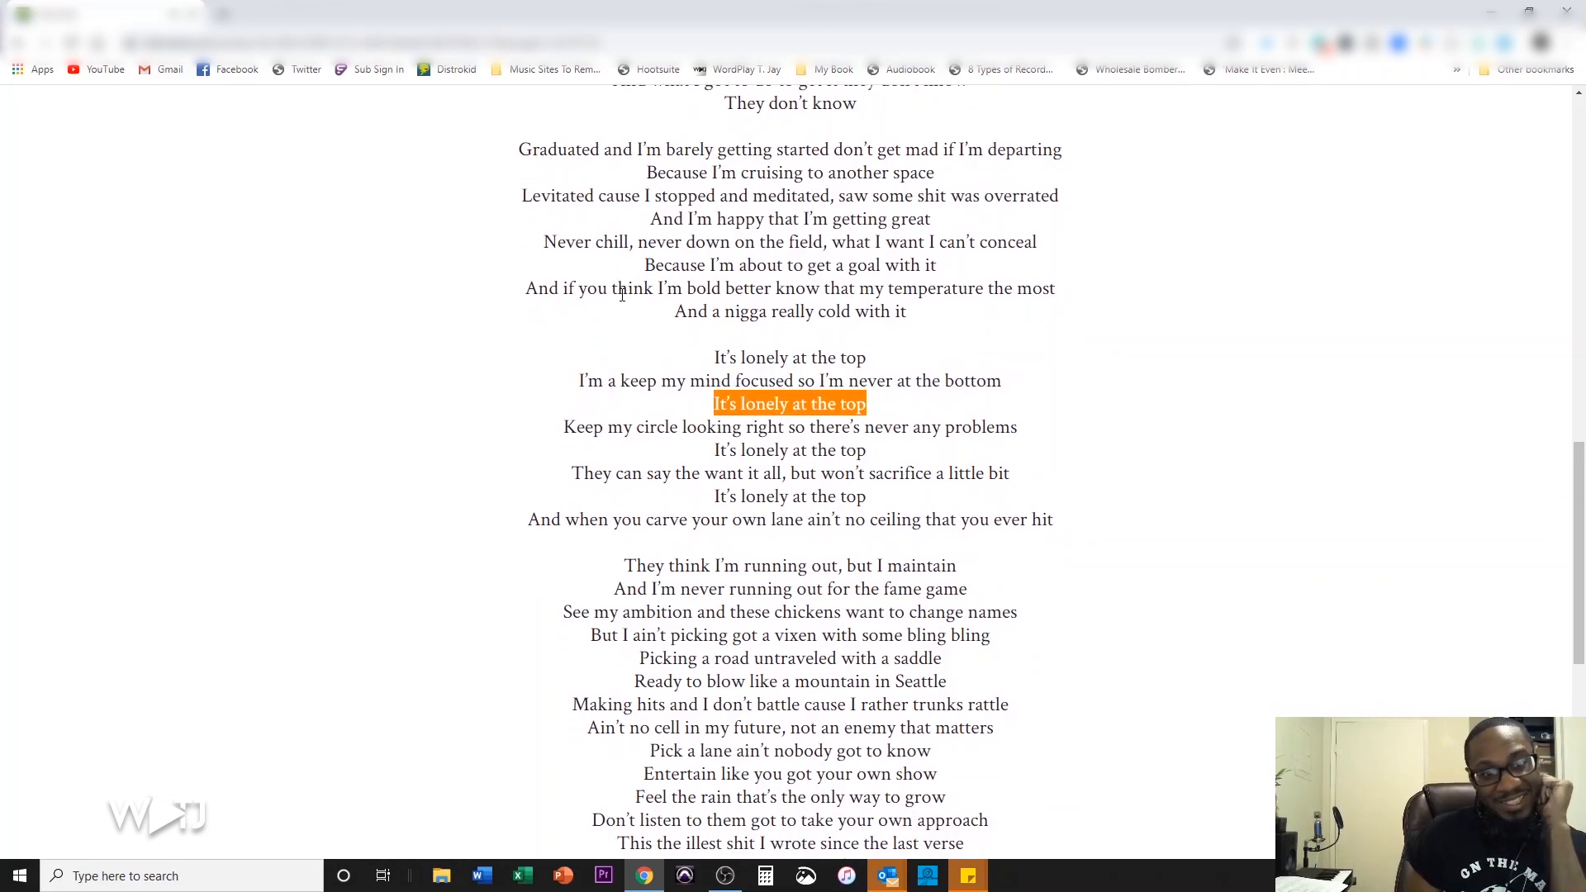
scroll(down, 3)
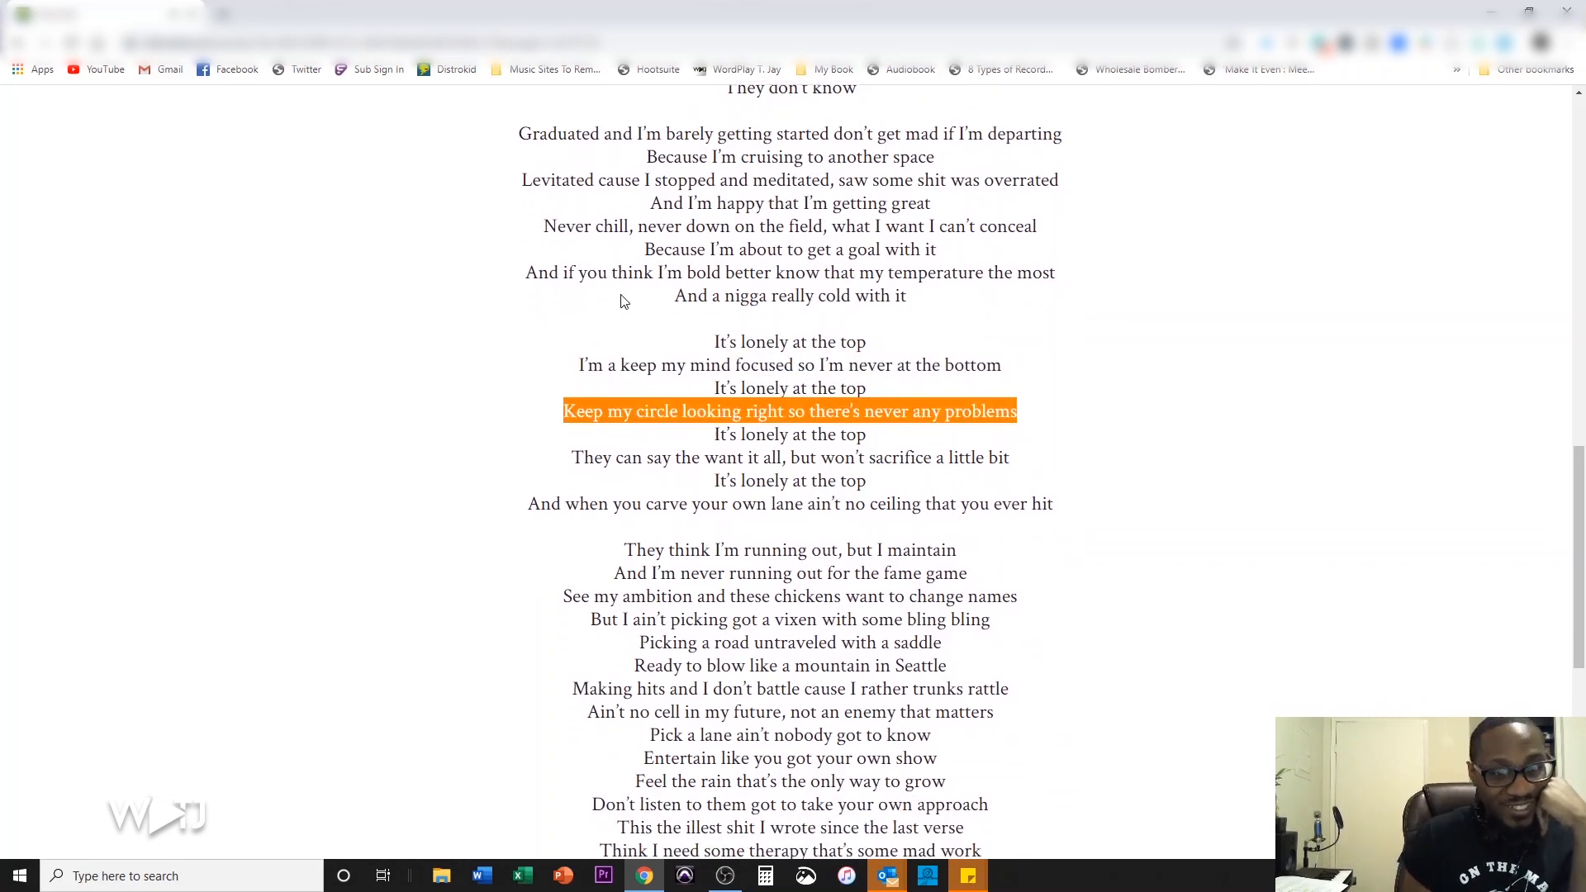
scroll(up, 3)
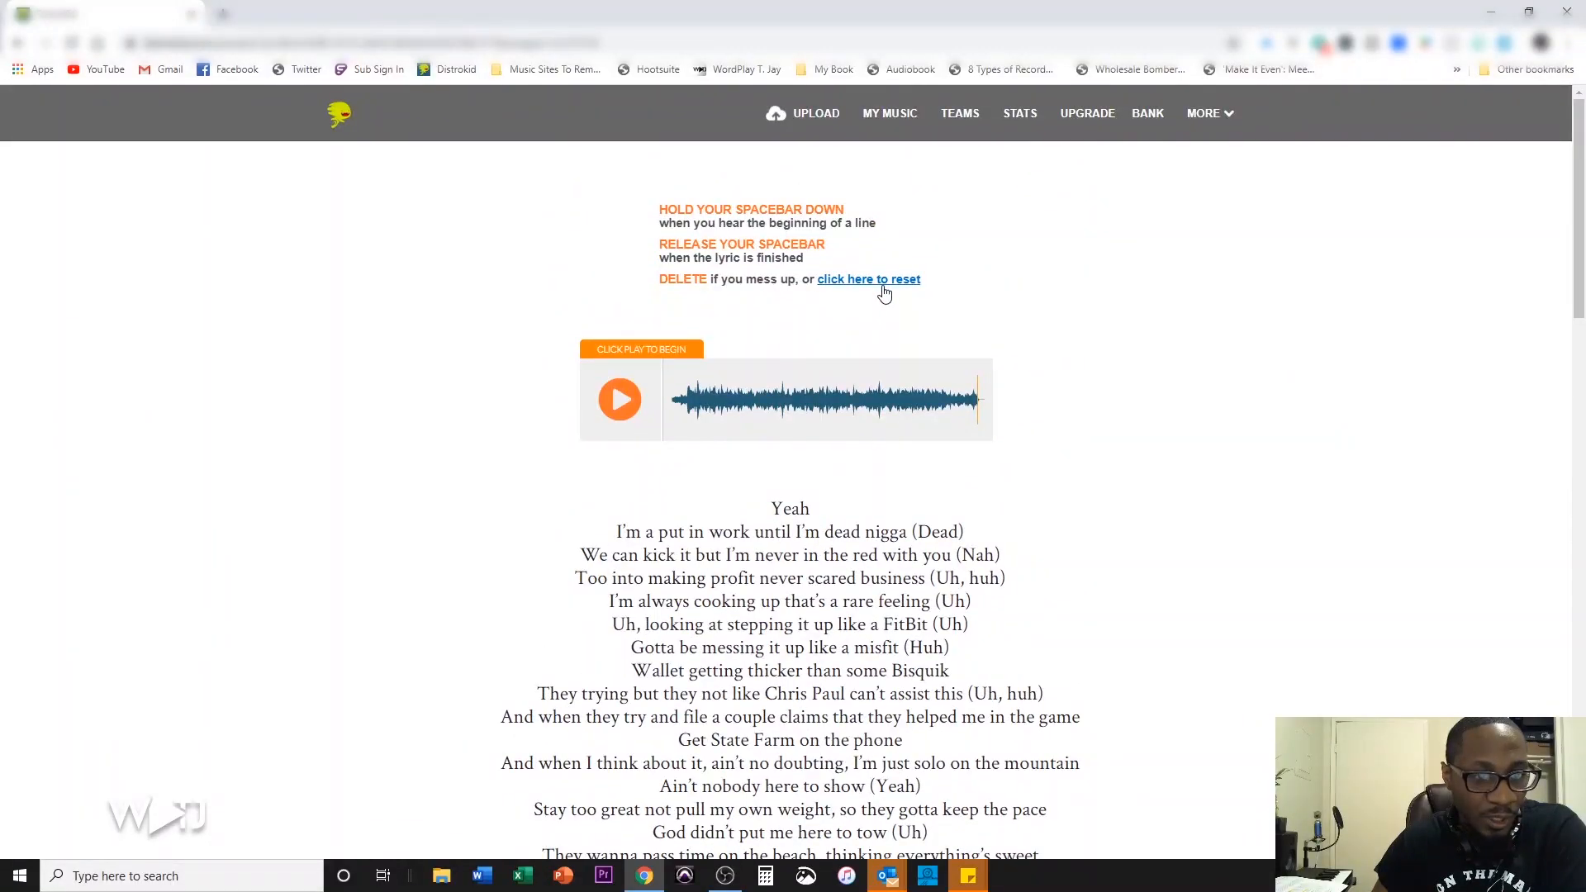
scroll(down, 3)
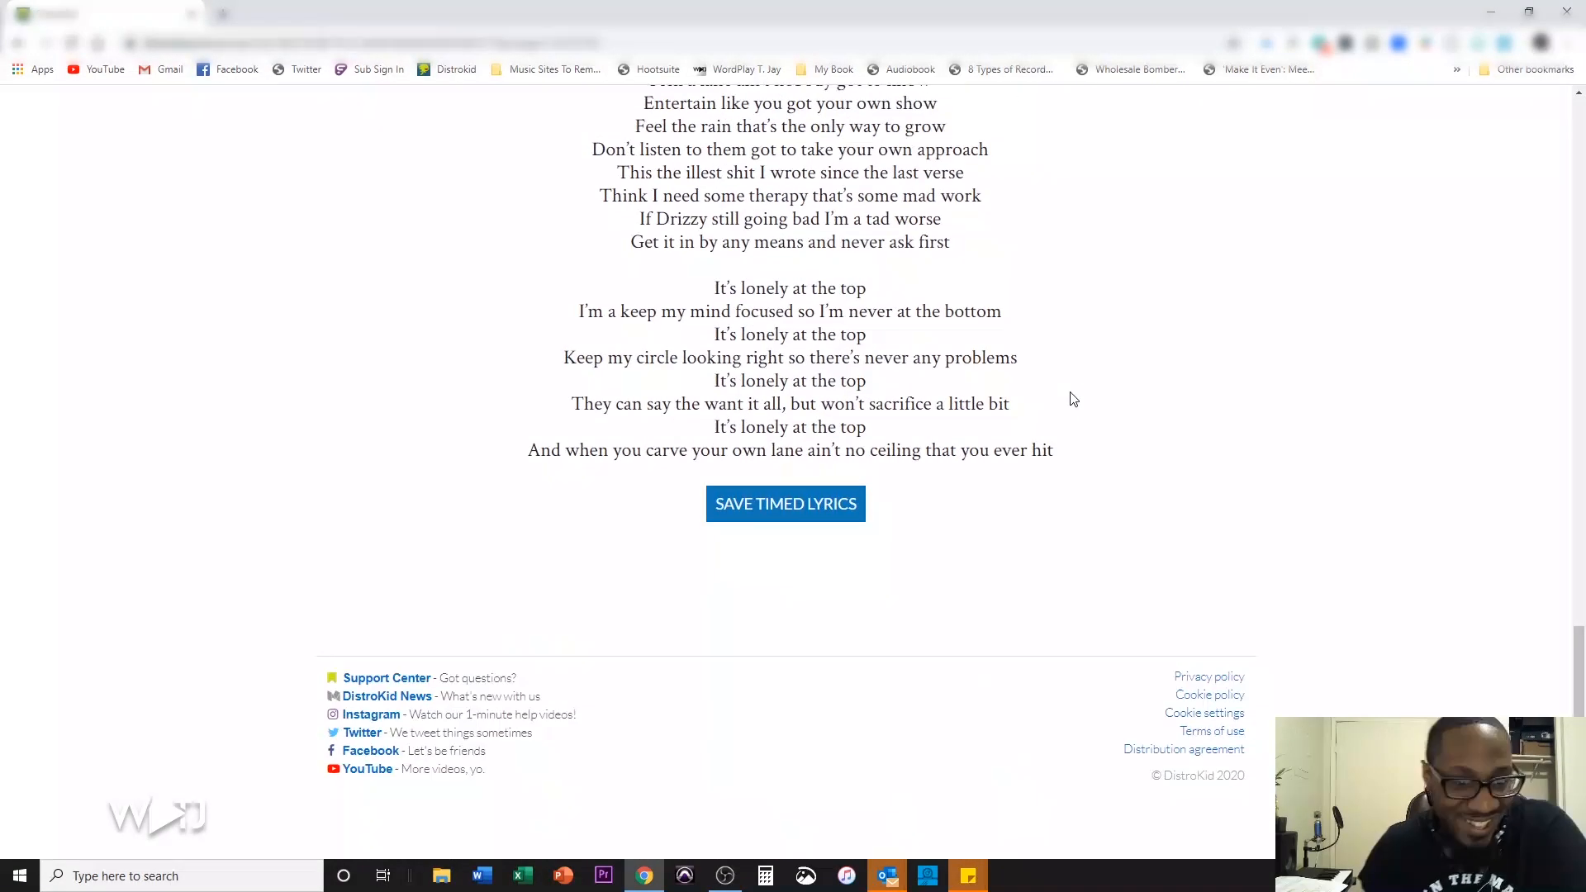
Step: Save the finished timed lyrics, reaching the synced-and-saved confirmation
click(785, 504)
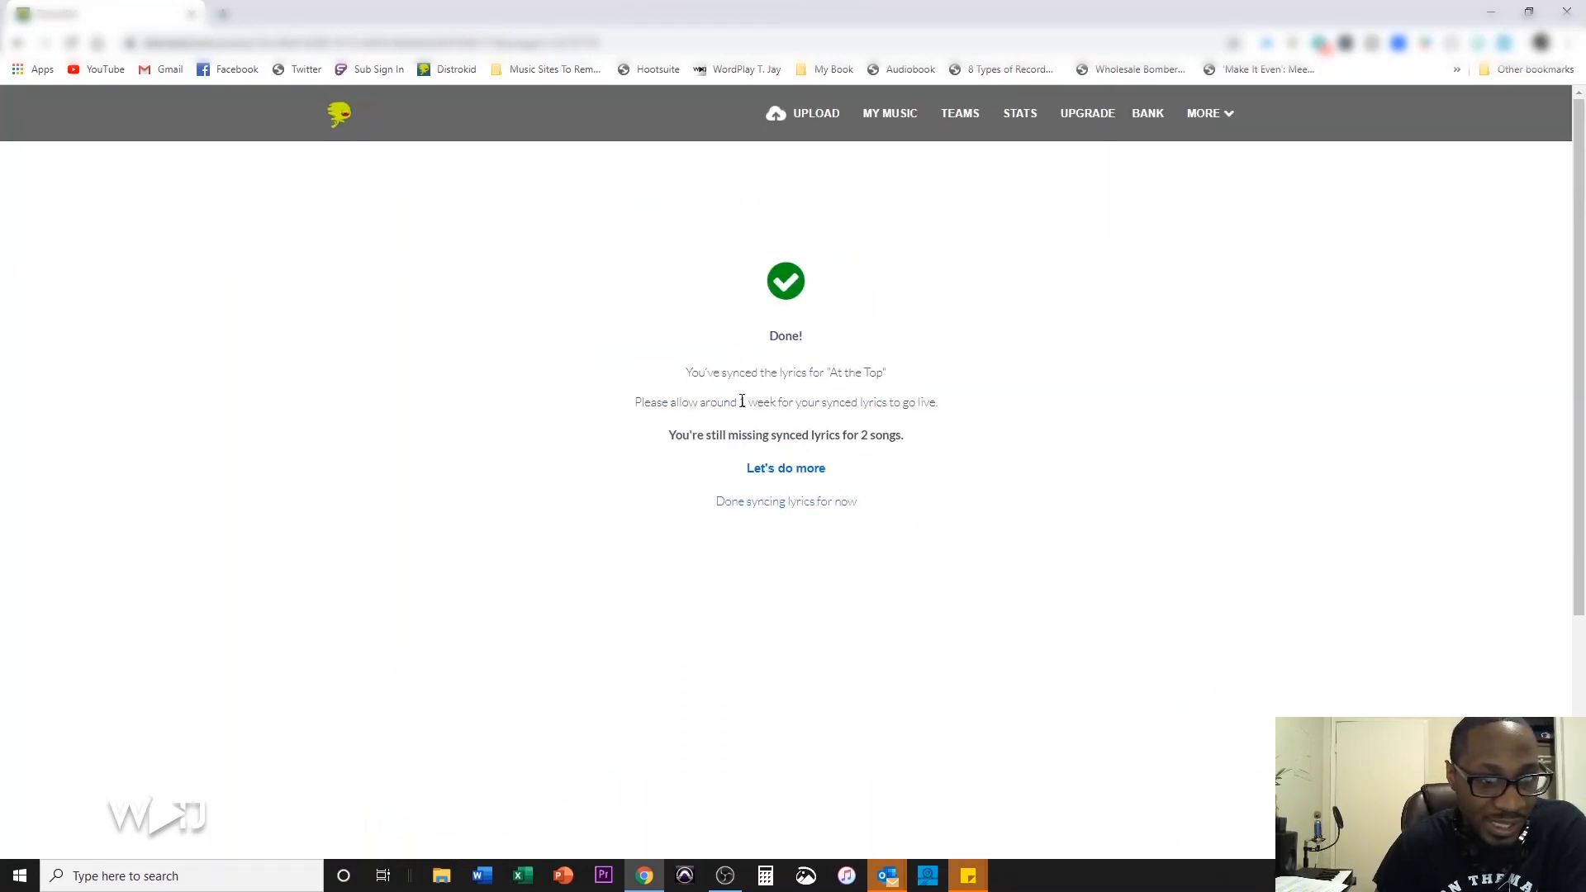
mouse_move(753, 437)
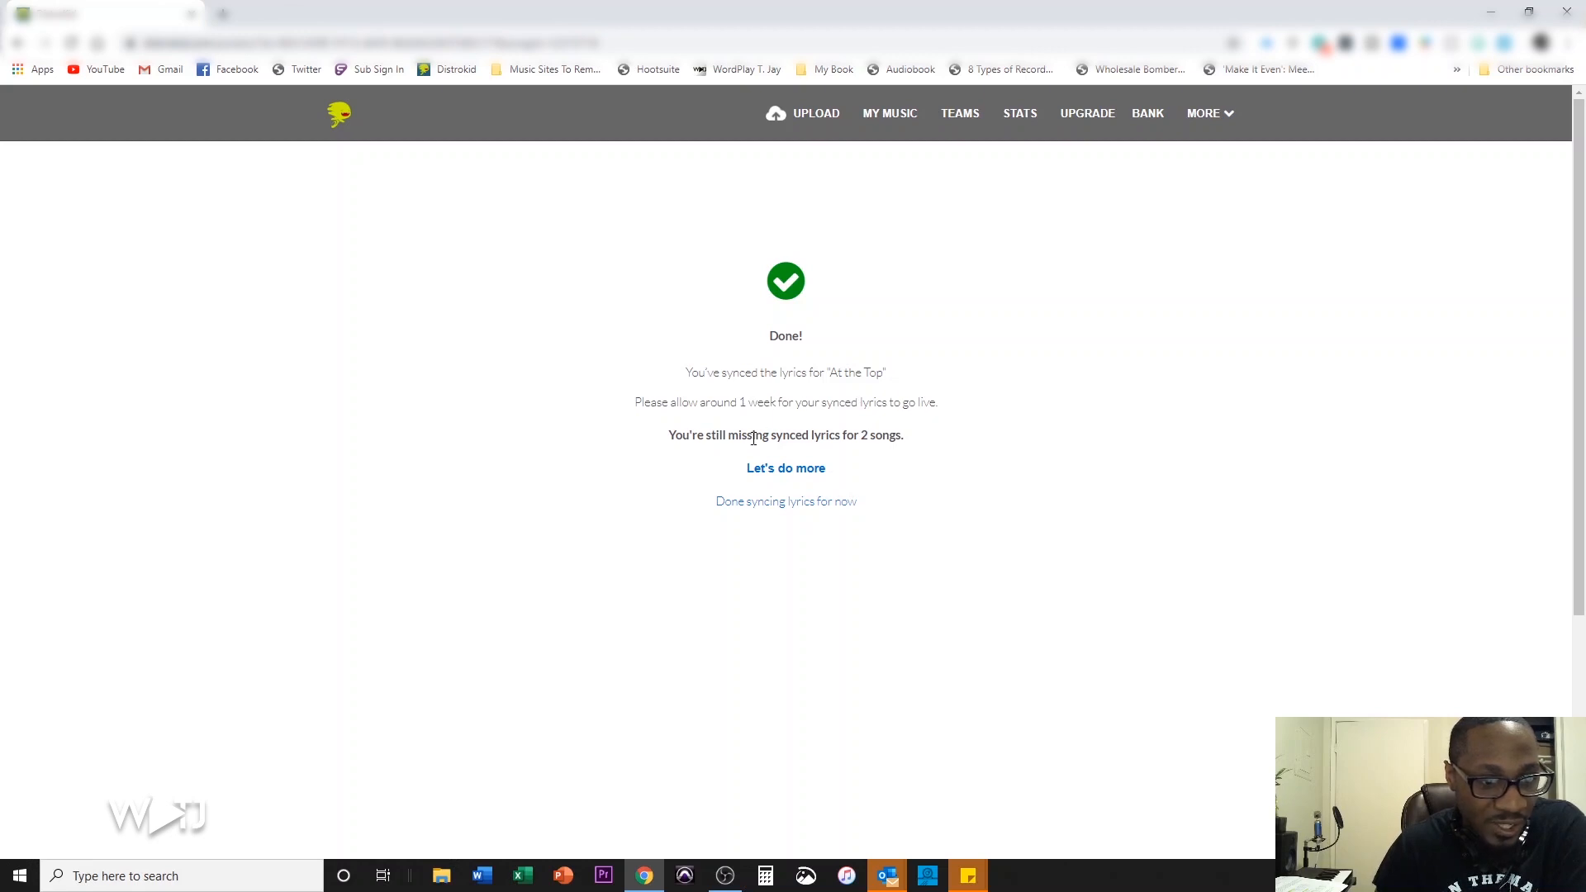
mouse_move(862, 435)
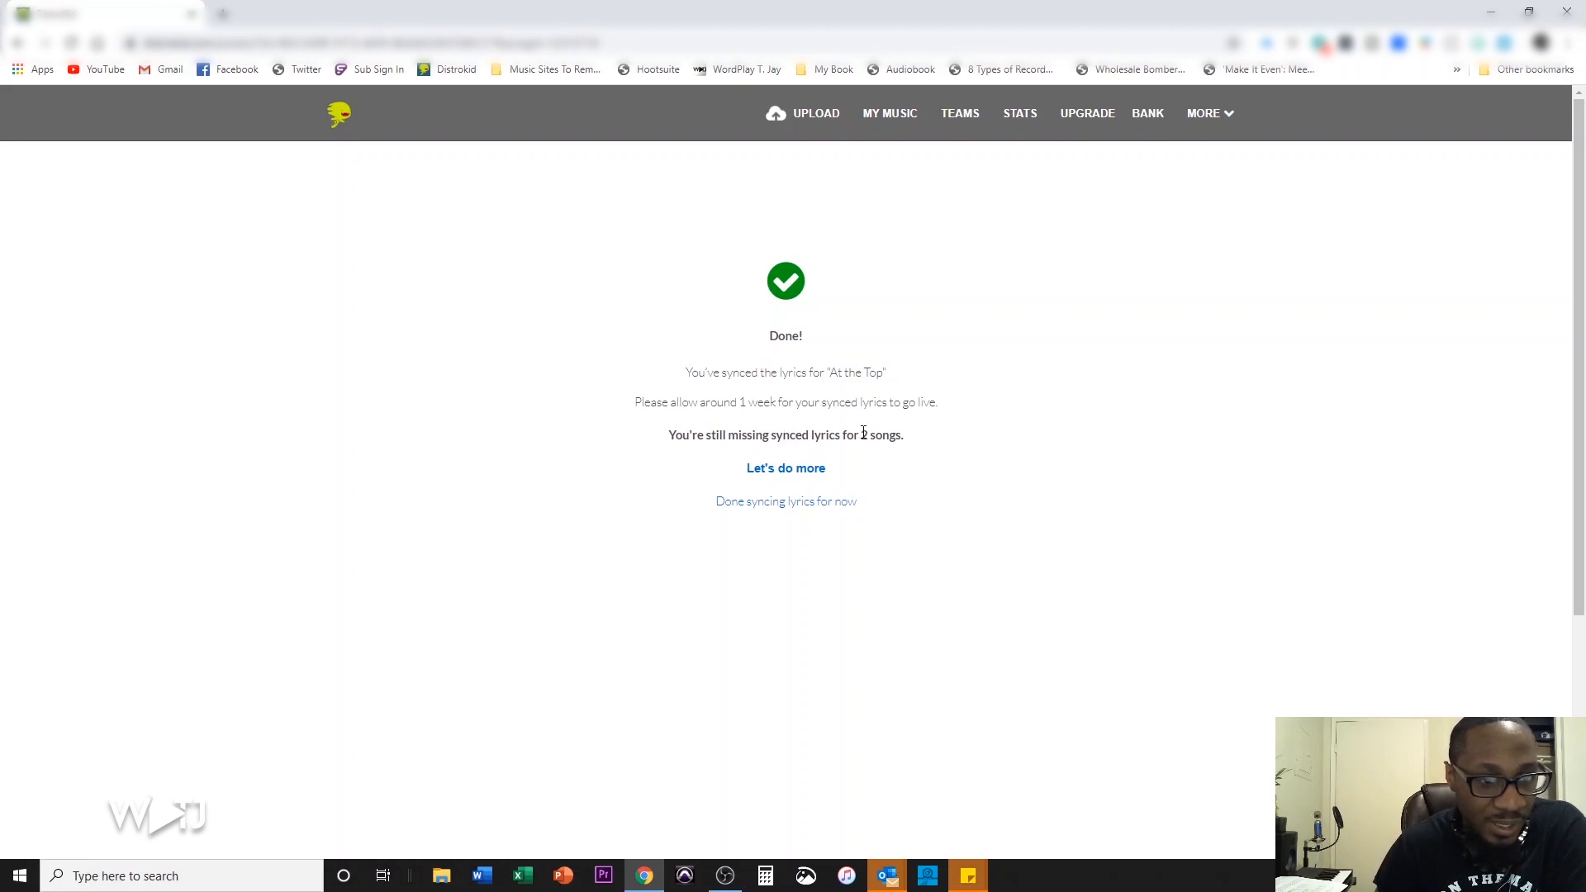